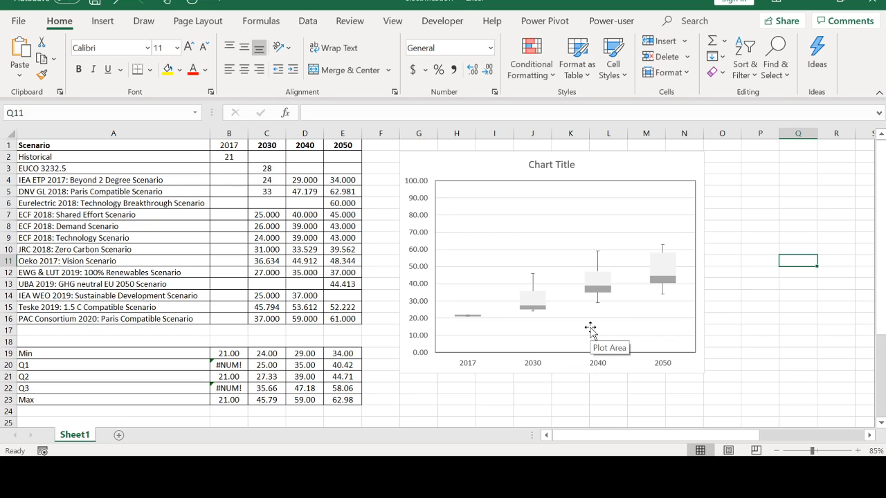
pyautogui.moveTo(529, 185)
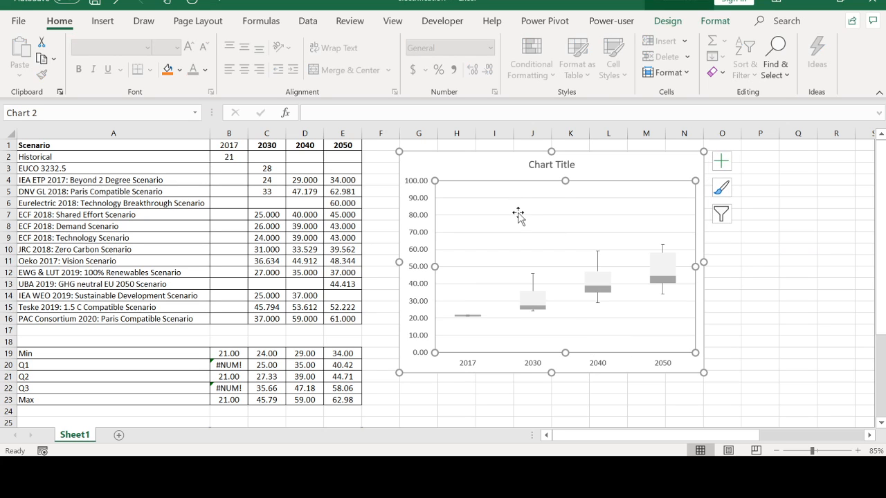
pyautogui.moveTo(522, 269)
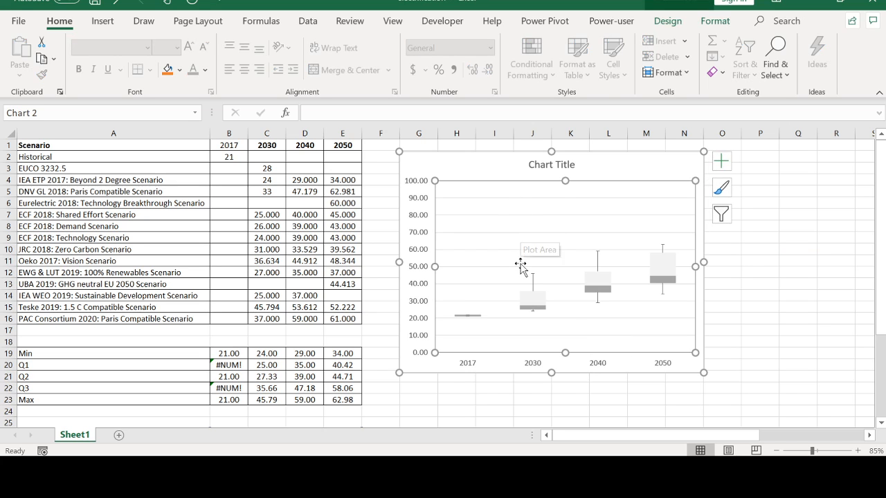
pyautogui.moveTo(171, 243)
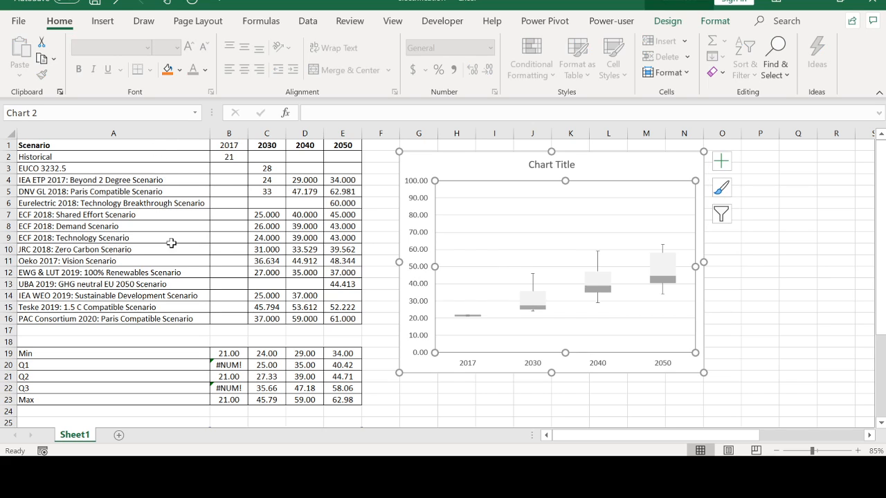
pyautogui.moveTo(209, 240)
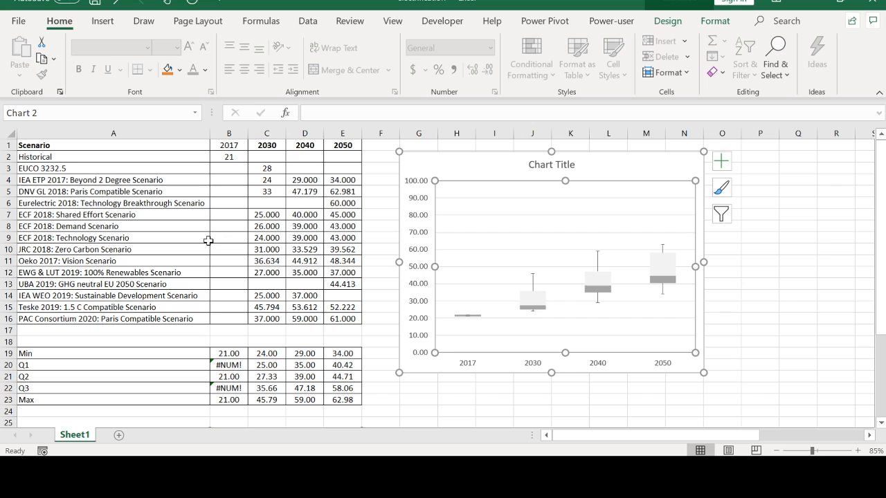
pyautogui.moveTo(121, 362)
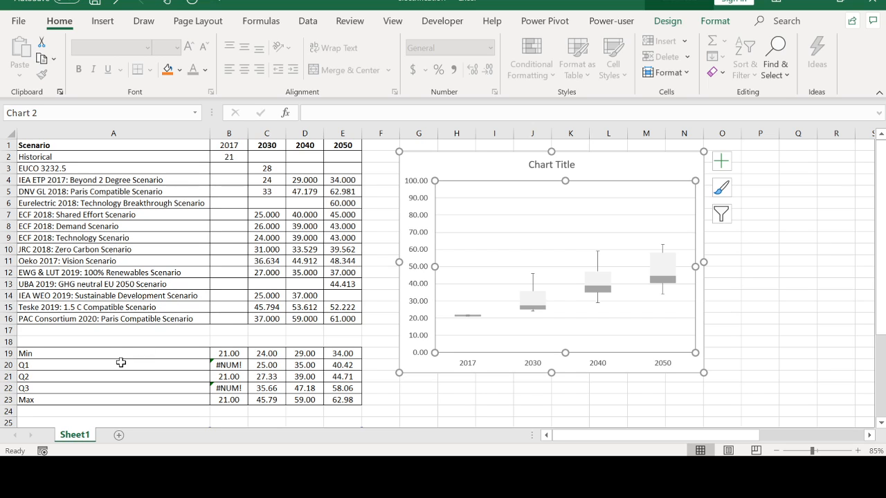
pyautogui.moveTo(111, 388)
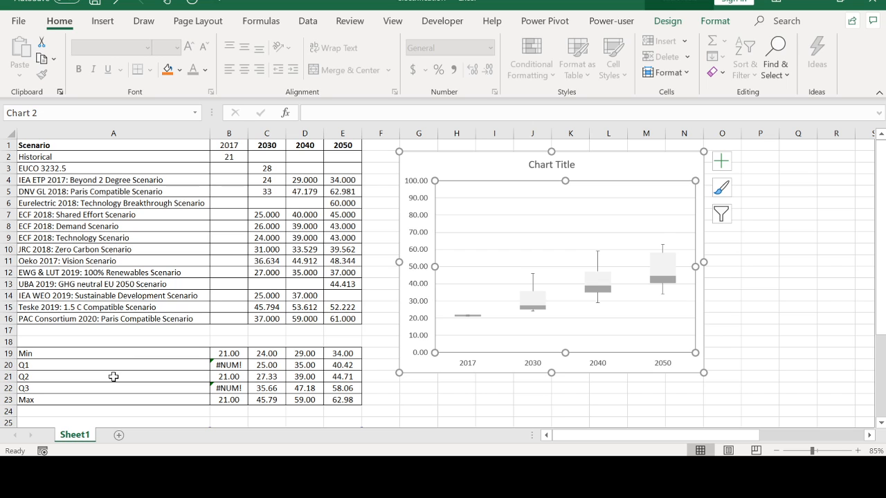
# Step: Add the PAC Consortium 2020 scenario row (row 16) as a new series via Select Data
pyautogui.scroll(-3)
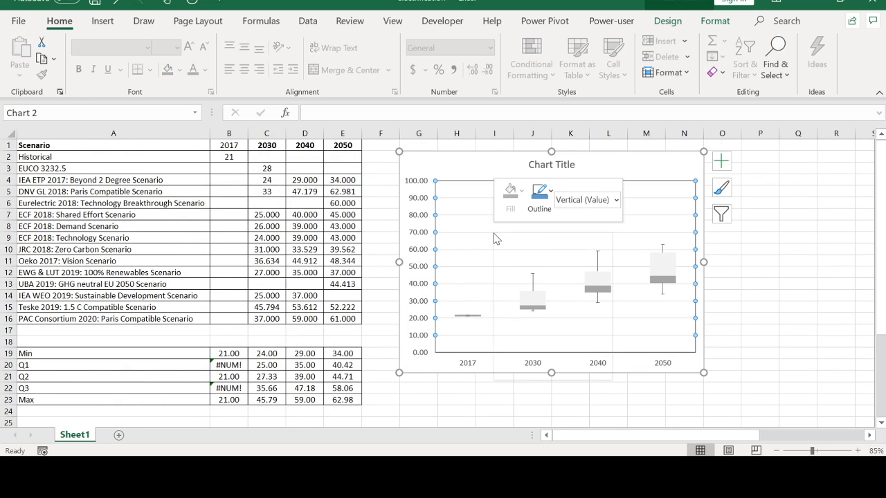
pyautogui.rightClick(497, 239)
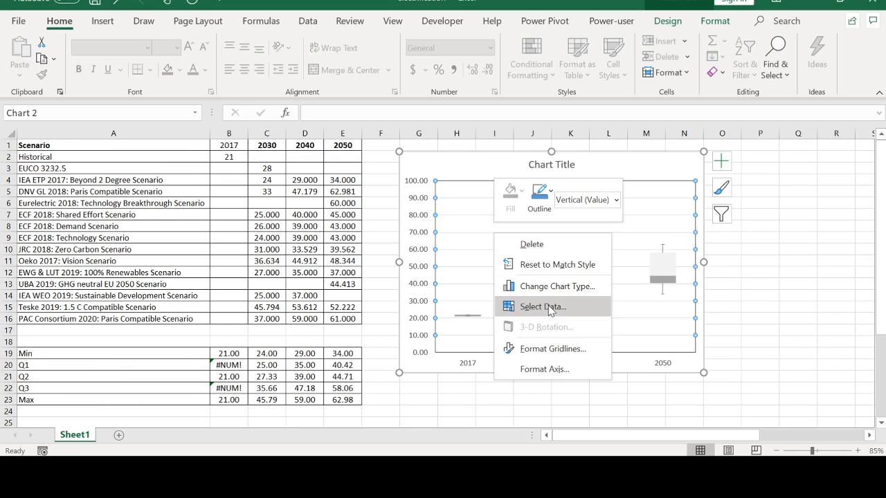
pyautogui.click(543, 306)
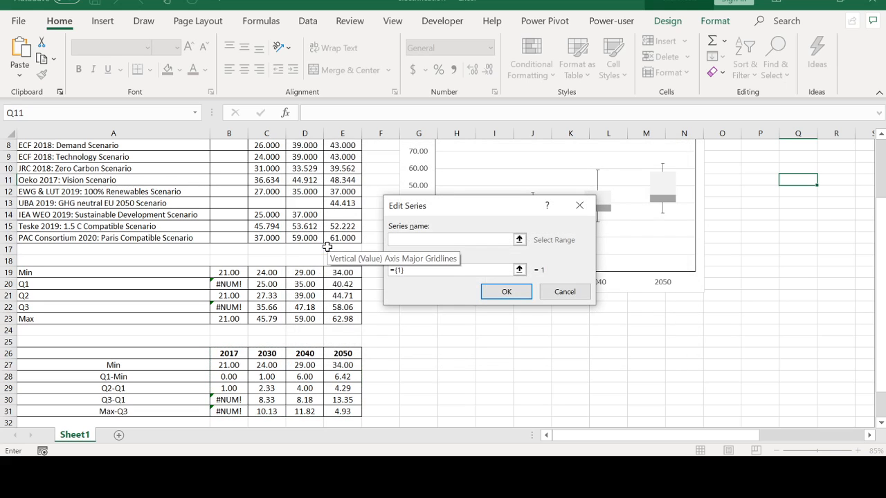
pyautogui.moveTo(156, 240)
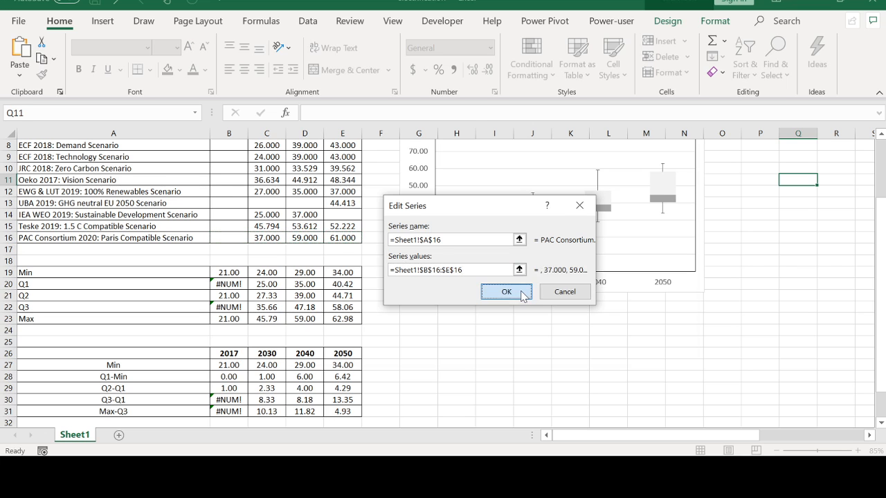
pyautogui.click(506, 291)
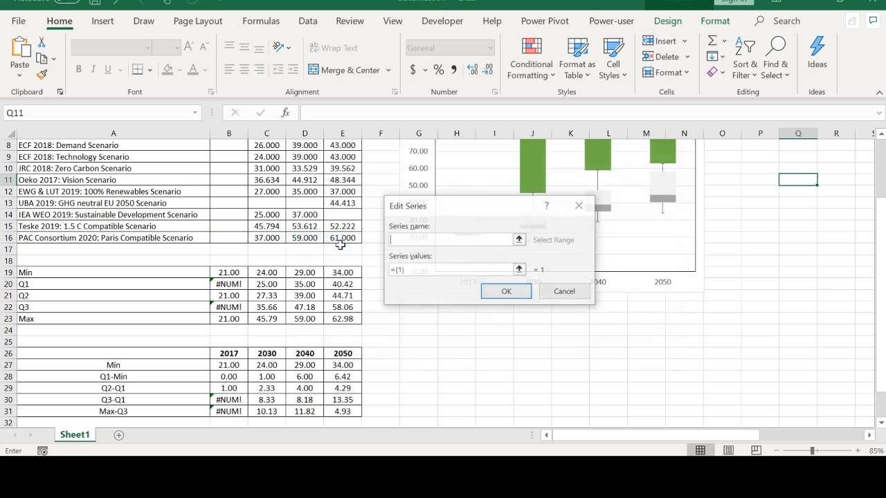
# Step: Add the Teske 2019 (row 15) and IEA WEO (row 14, name from B14) series and apply them to the chart
pyautogui.click(114, 215)
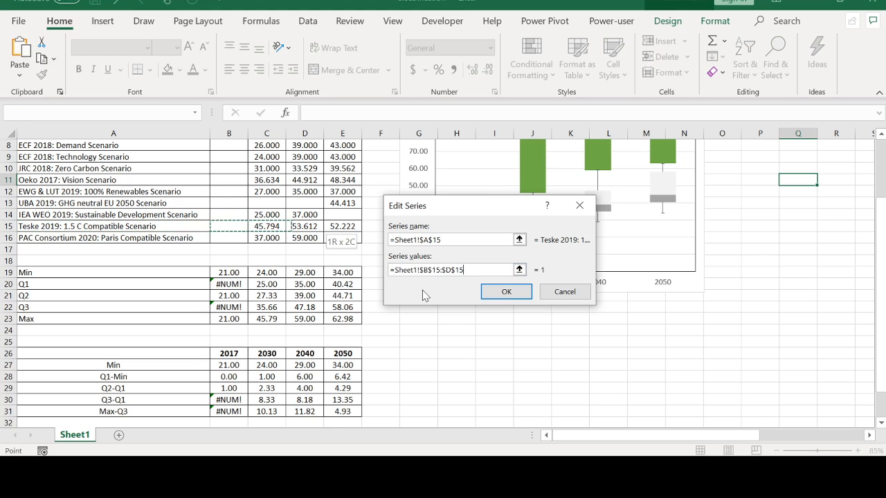
pyautogui.click(506, 292)
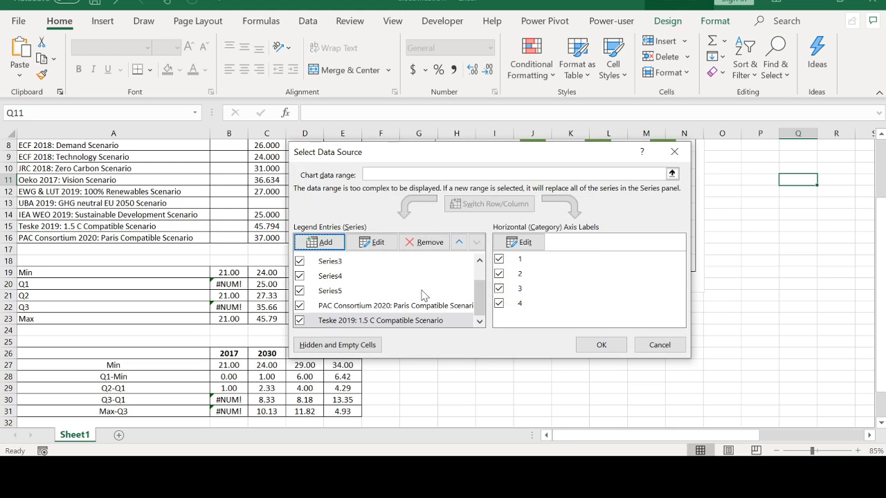
pyautogui.click(377, 242)
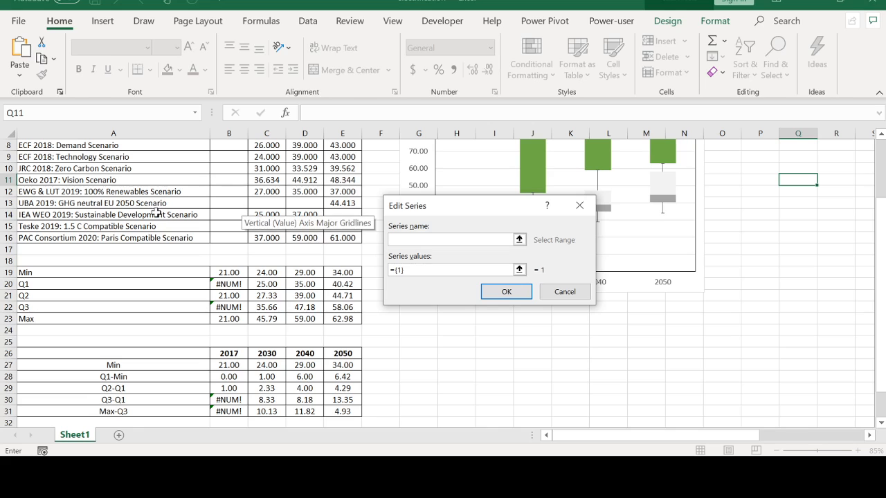
pyautogui.click(229, 214)
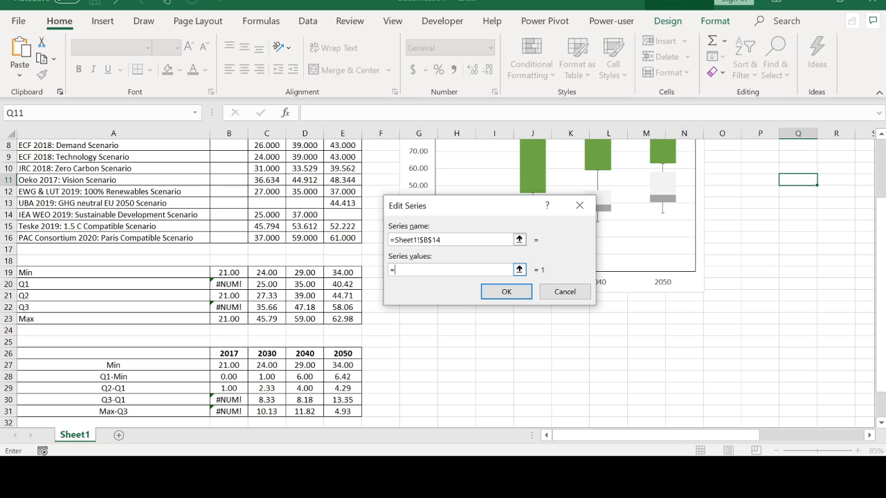
pyautogui.moveTo(222, 212)
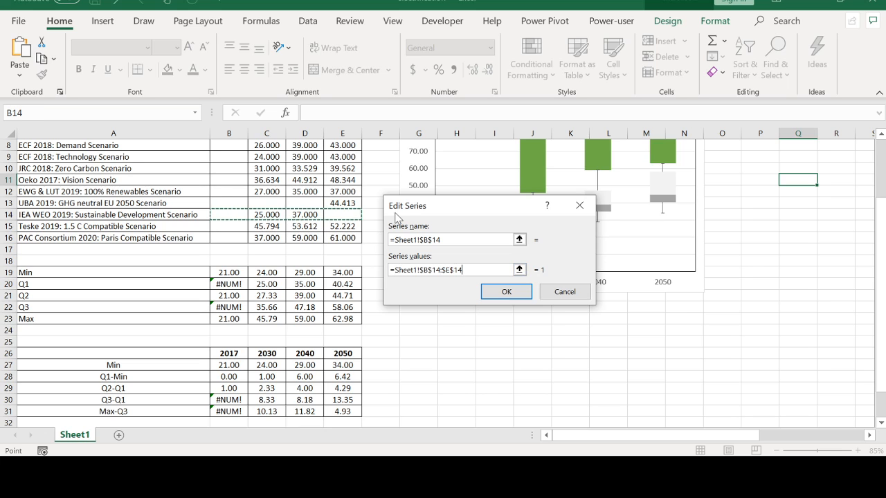
pyautogui.click(506, 292)
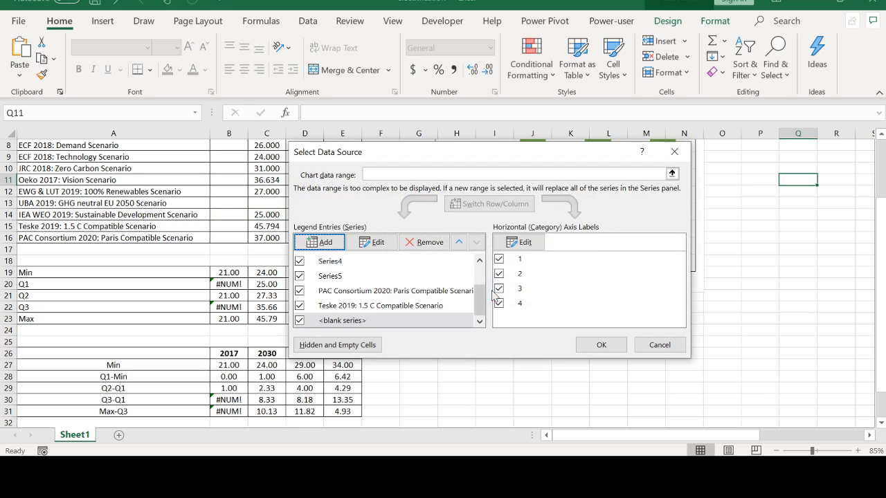
pyautogui.click(601, 345)
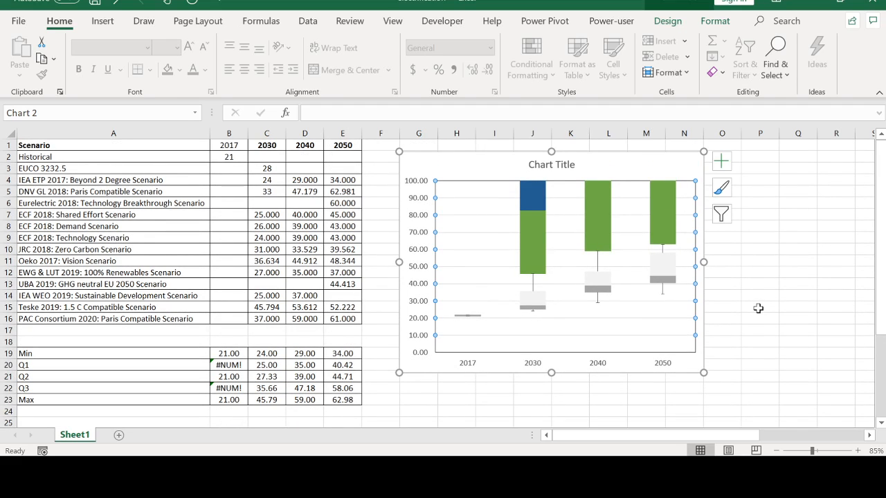
pyautogui.moveTo(505, 275)
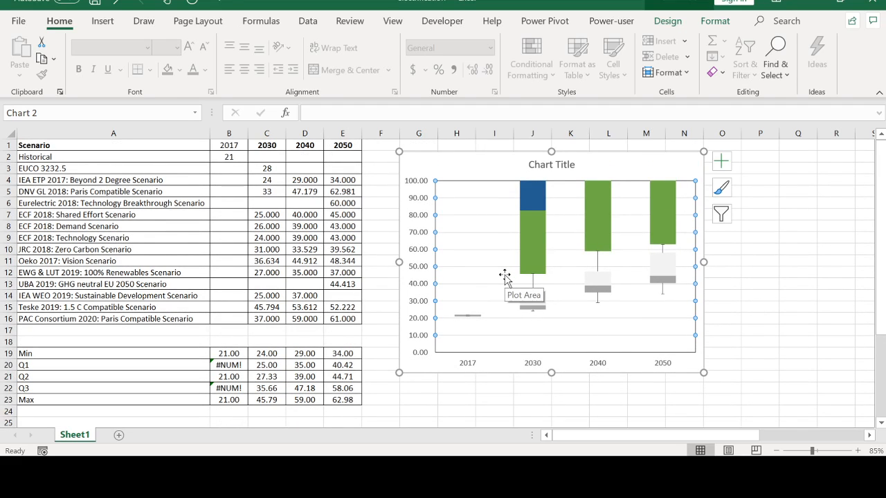
pyautogui.moveTo(539, 228)
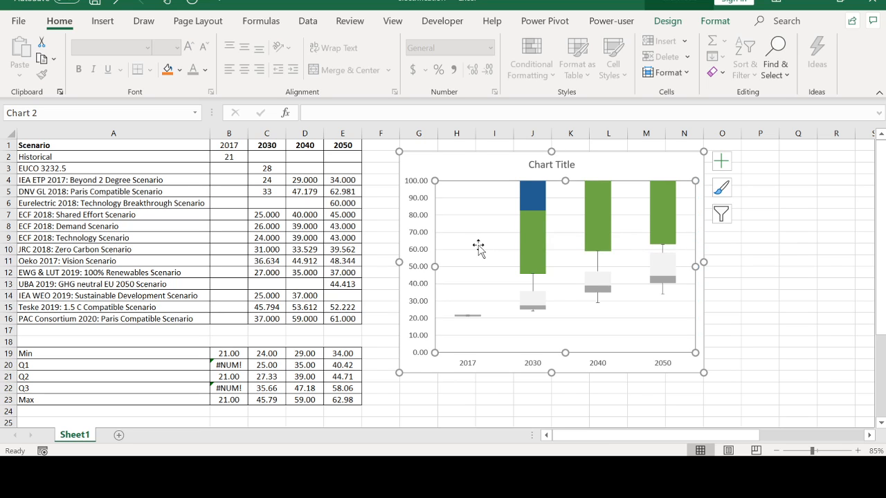
# Step: Switch the chart to a Combo layout and review the chart types for Series1 and Series2
pyautogui.rightClick(479, 250)
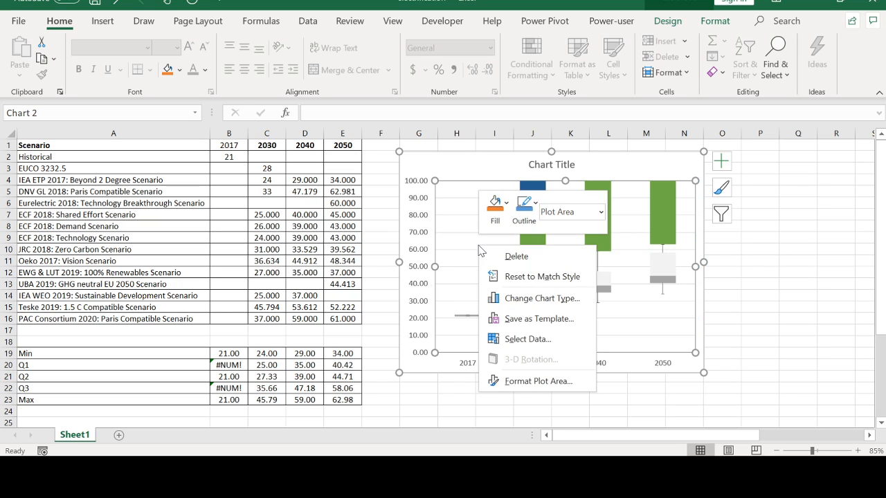
pyautogui.moveTo(542, 298)
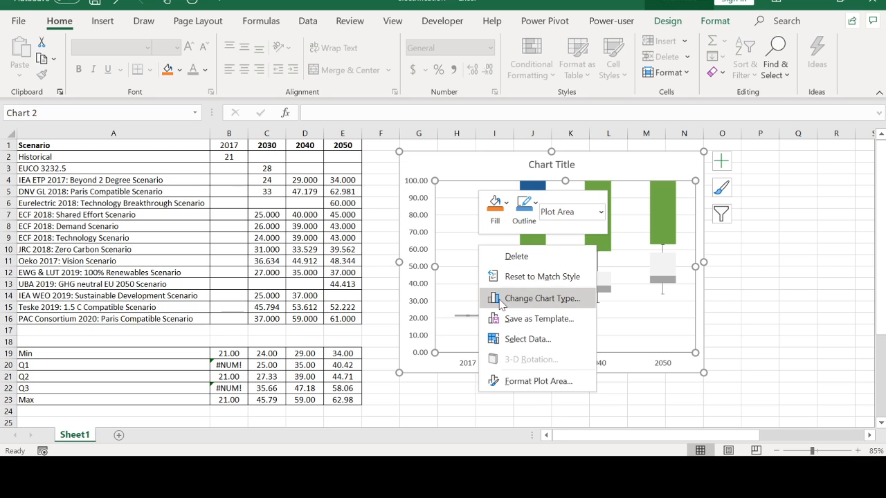
pyautogui.click(542, 299)
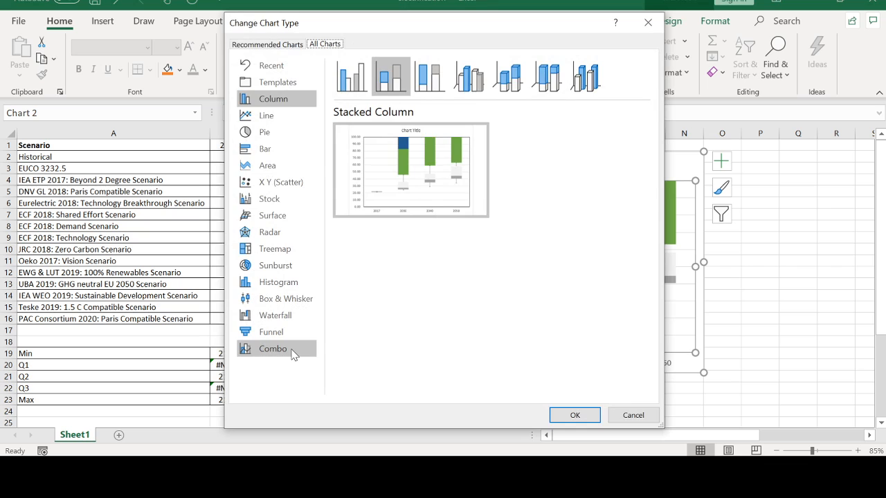
pyautogui.click(273, 348)
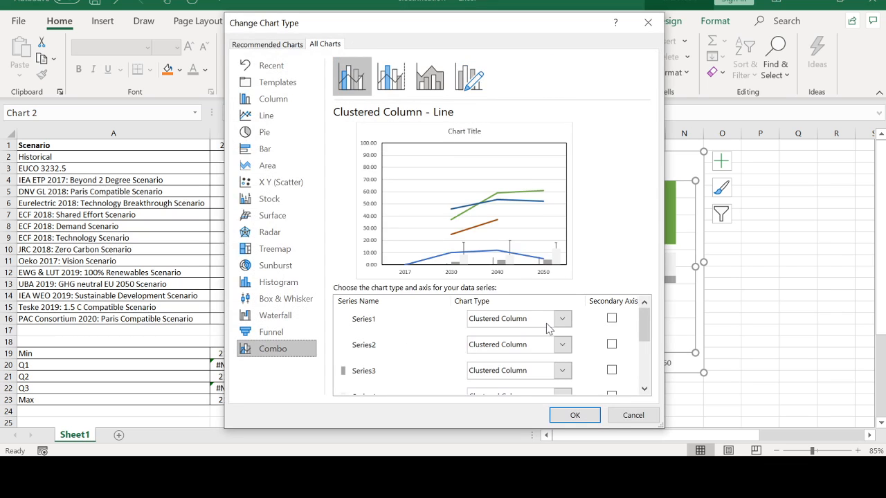
pyautogui.moveTo(559, 326)
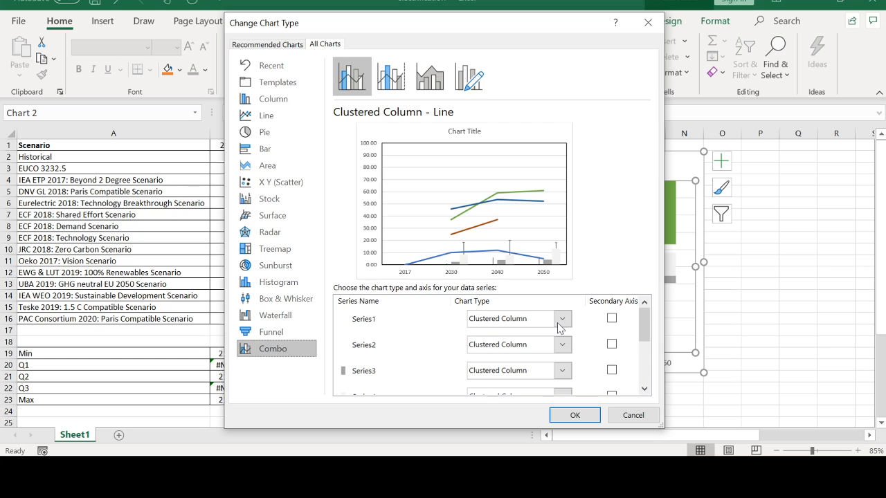
pyautogui.click(562, 319)
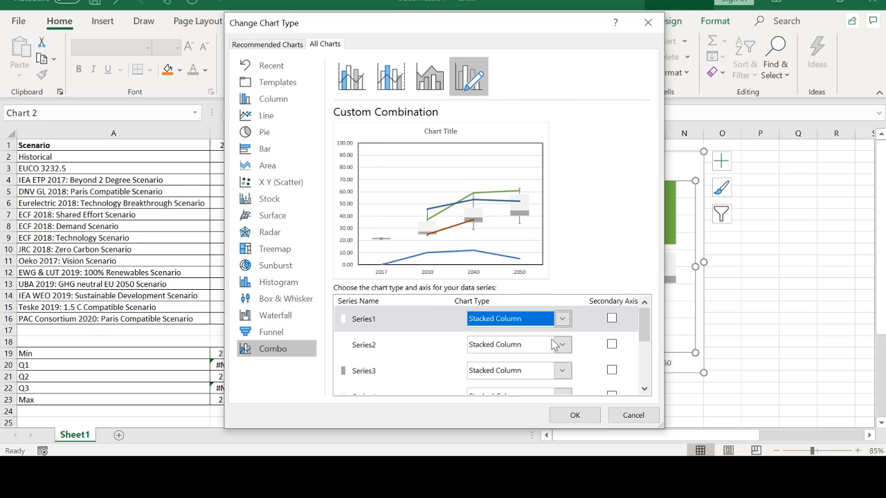
pyautogui.click(512, 345)
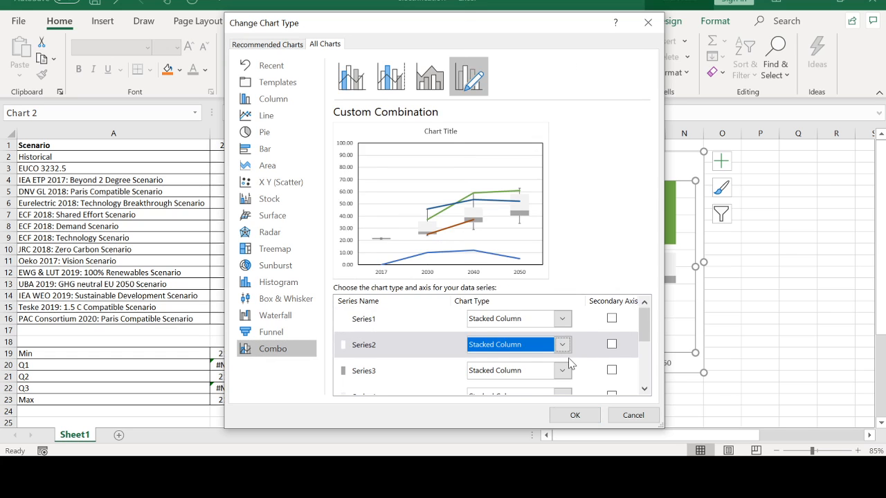
# Step: Set Series5 to Stacked Column and the PAC Consortium scenario series to a Scatter type, then apply
pyautogui.scroll(-3)
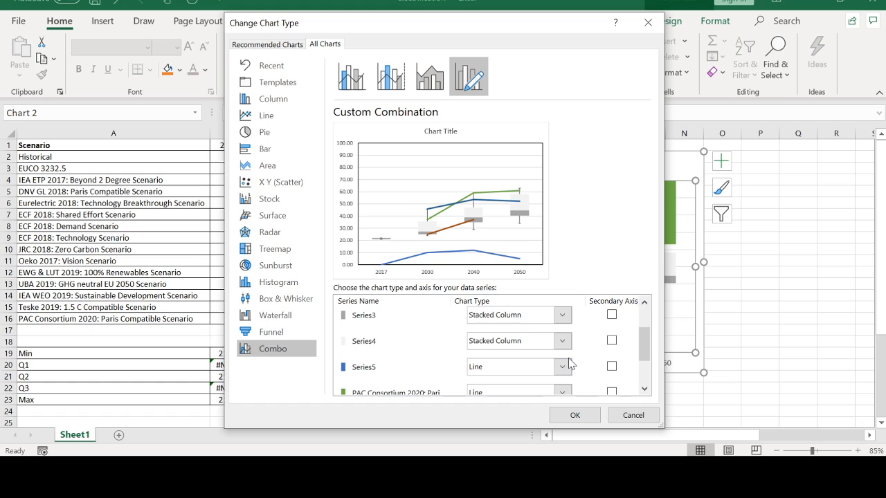
pyautogui.click(562, 366)
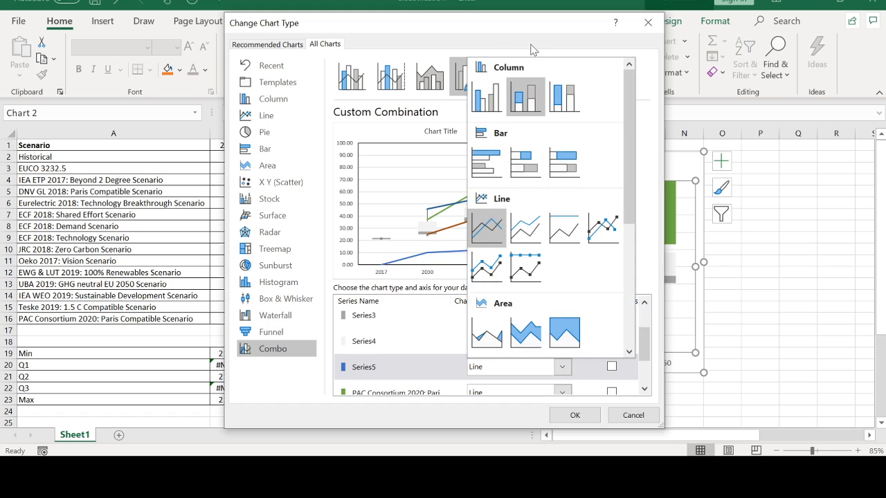
pyautogui.click(525, 97)
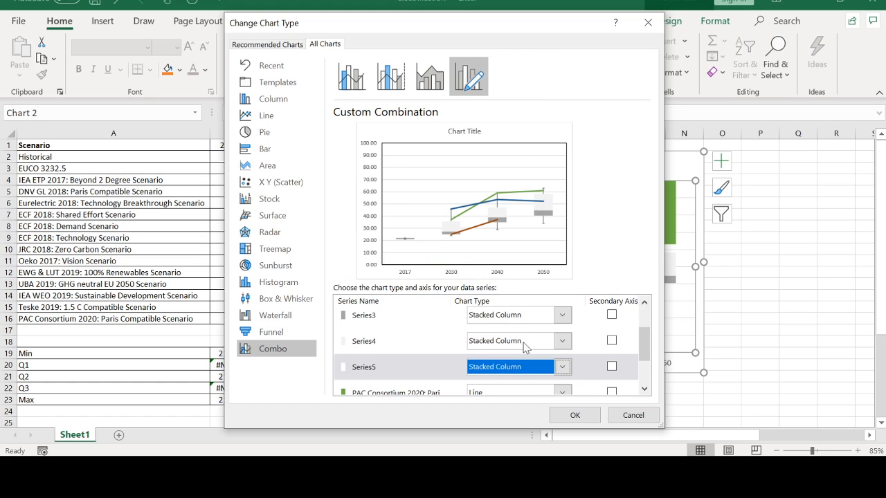
pyautogui.scroll(-3)
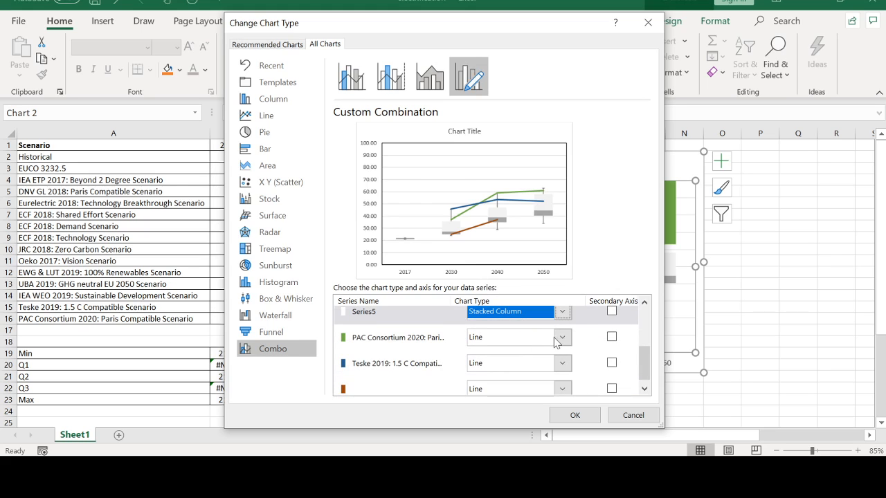
pyautogui.click(562, 312)
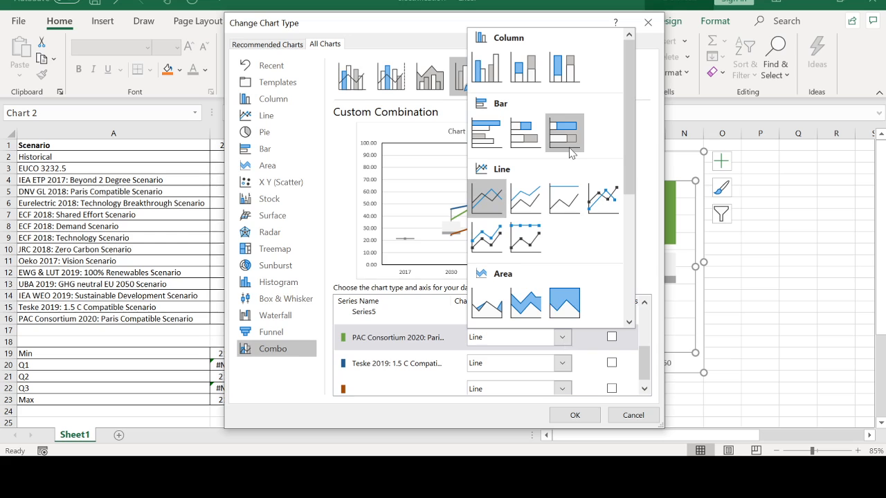
pyautogui.scroll(-3)
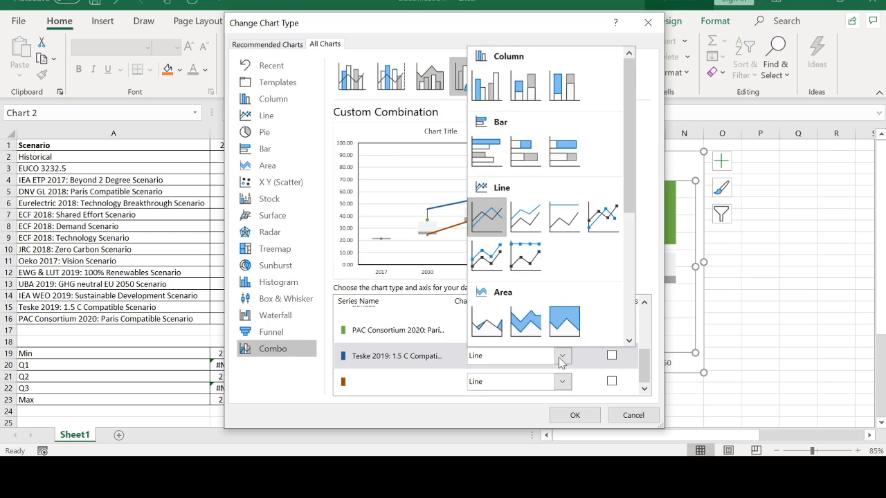
pyautogui.scroll(-3)
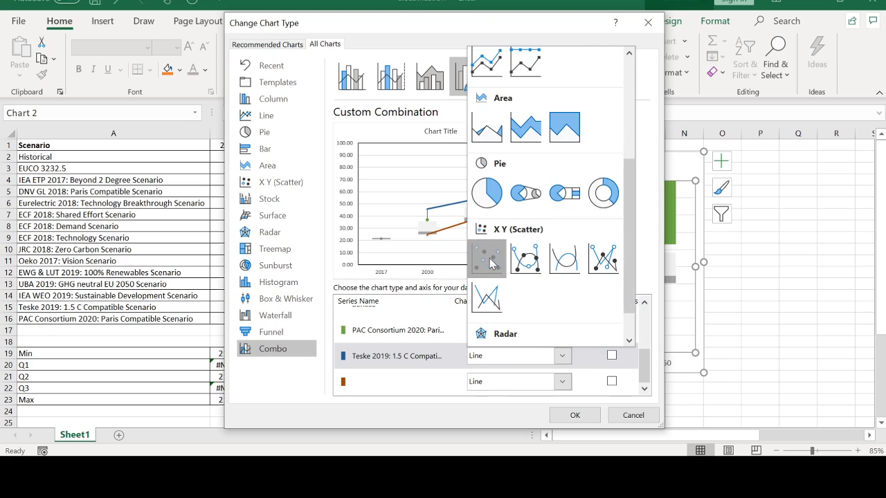
pyautogui.scroll(3)
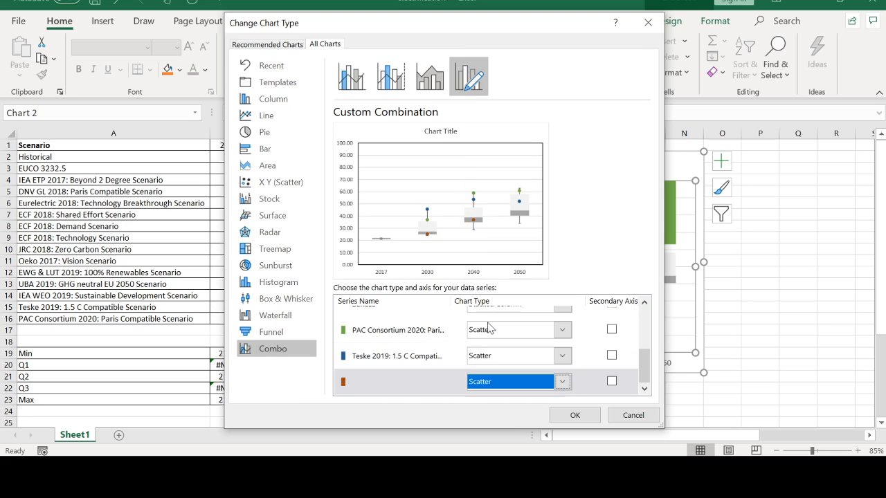
pyautogui.click(575, 415)
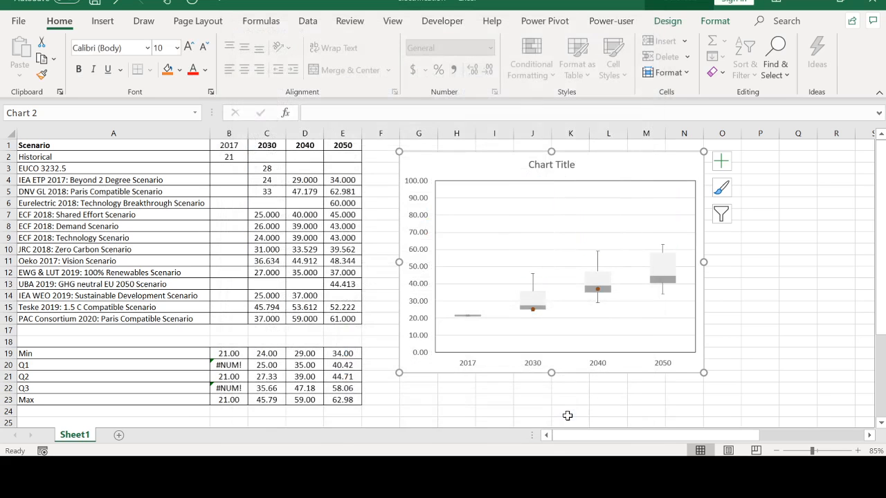
pyautogui.moveTo(666, 316)
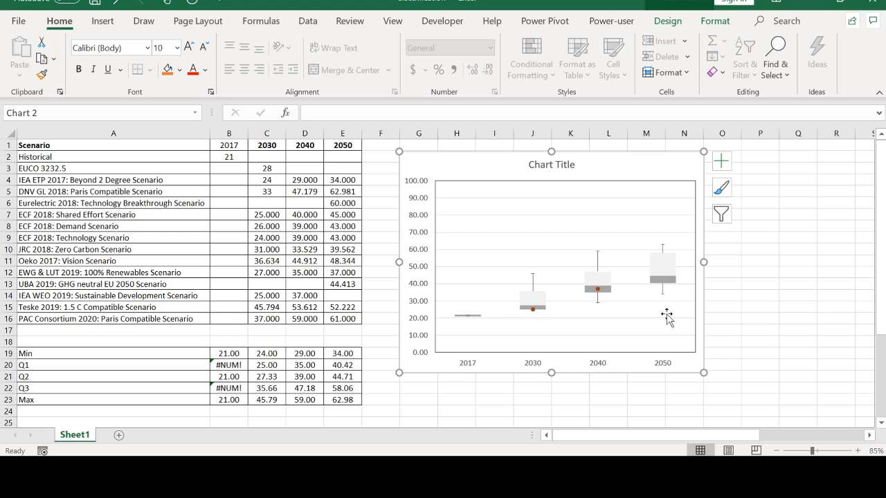
pyautogui.moveTo(667, 315)
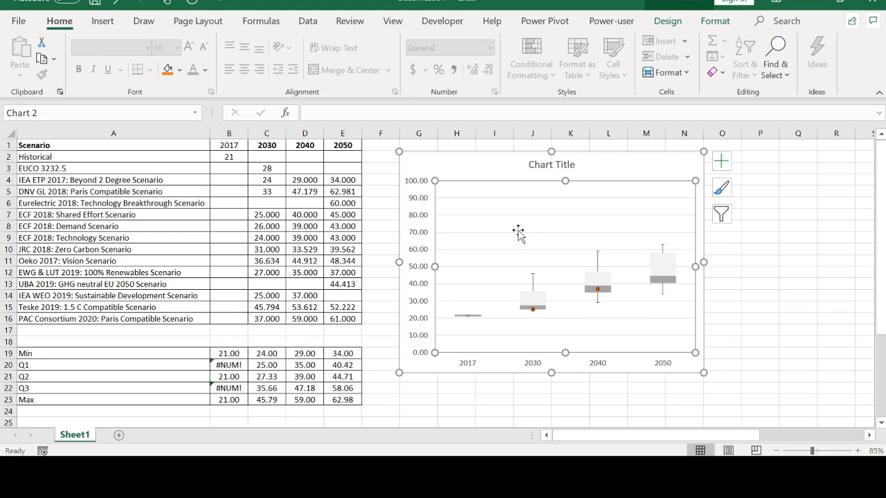
# Step: Change the PAC Consortium and Teske series to plain Scatter markers and apply to the chart
pyautogui.rightClick(519, 231)
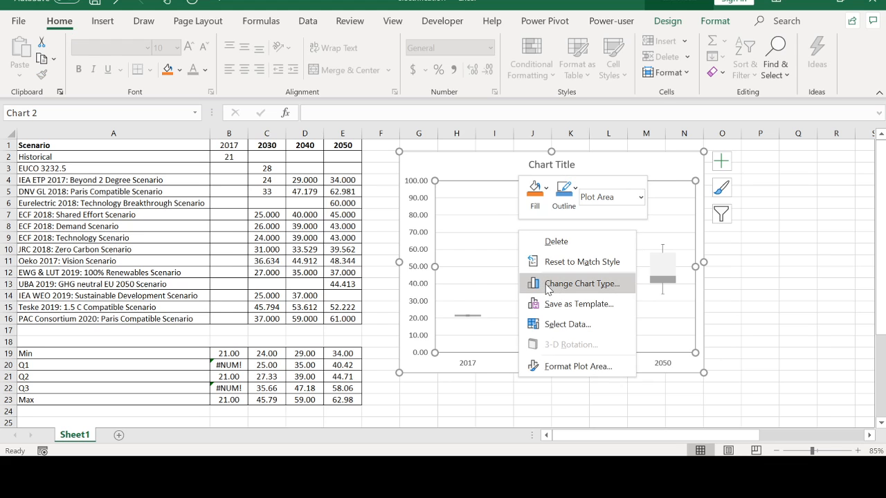
pyautogui.click(583, 284)
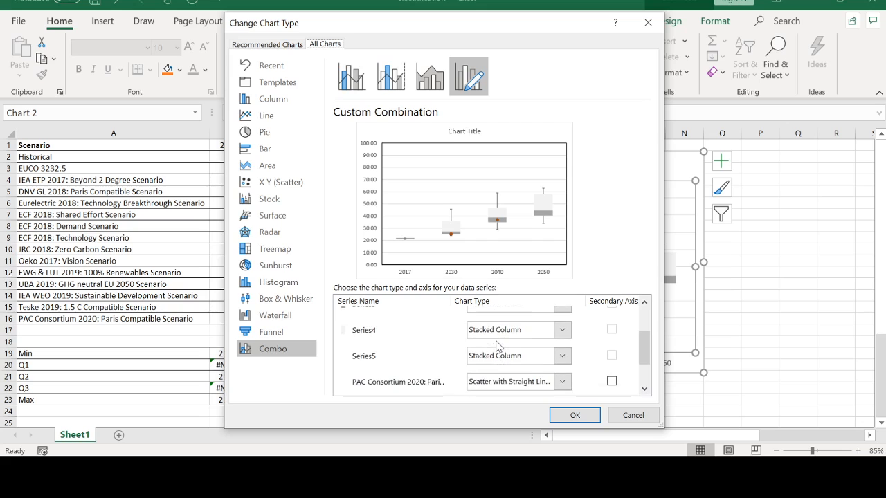
pyautogui.scroll(-3)
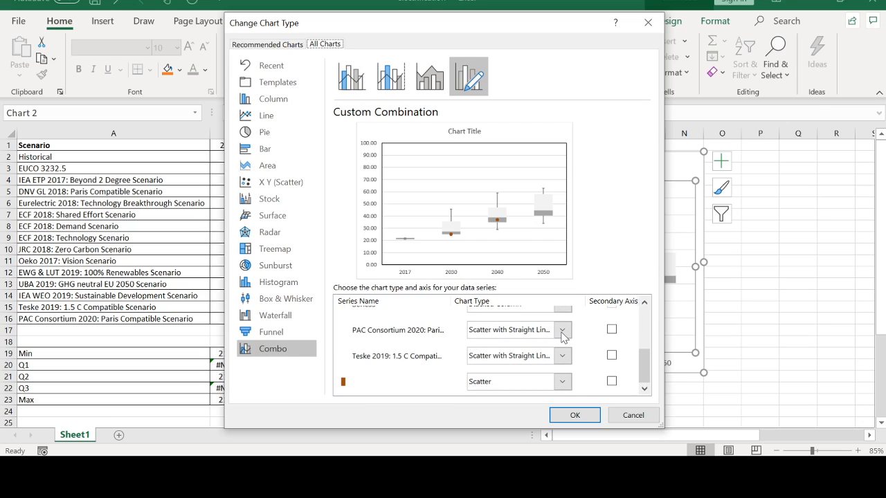
pyautogui.click(563, 329)
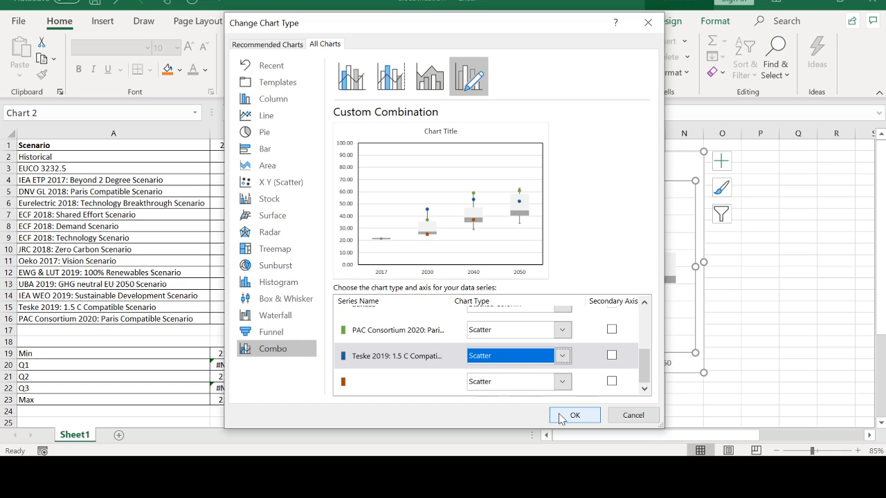
pyautogui.click(574, 415)
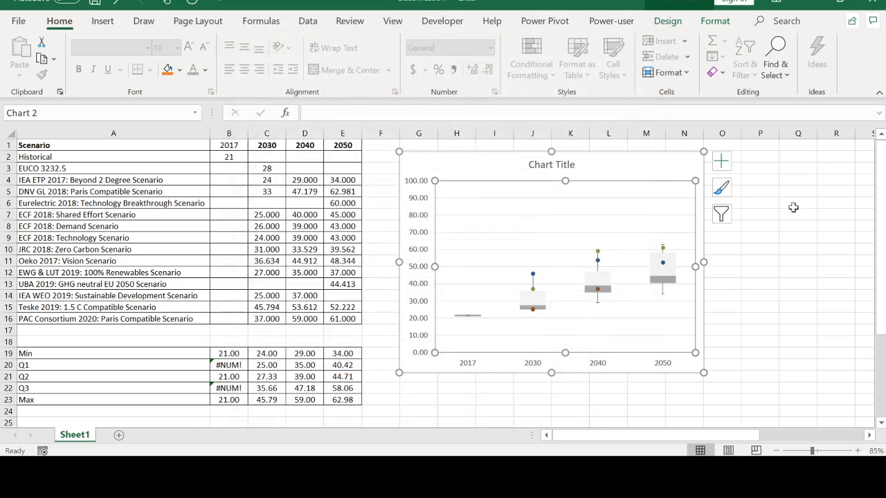
pyautogui.moveTo(785, 271)
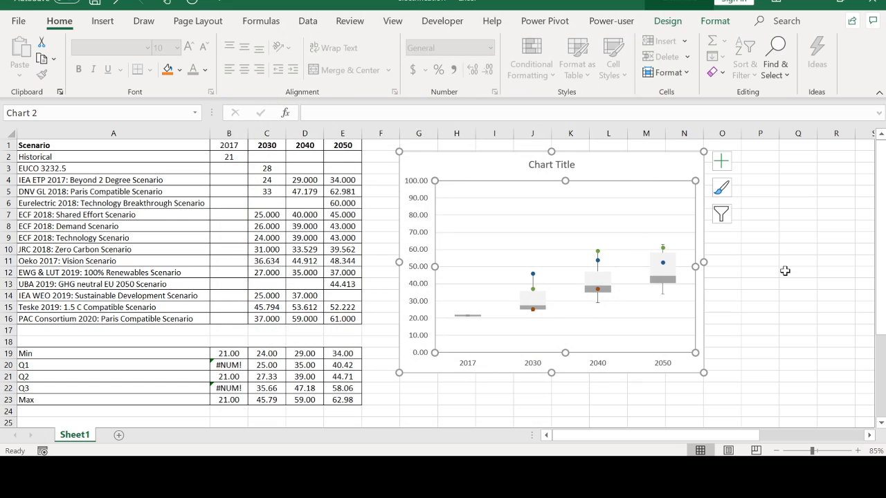
pyautogui.moveTo(560, 308)
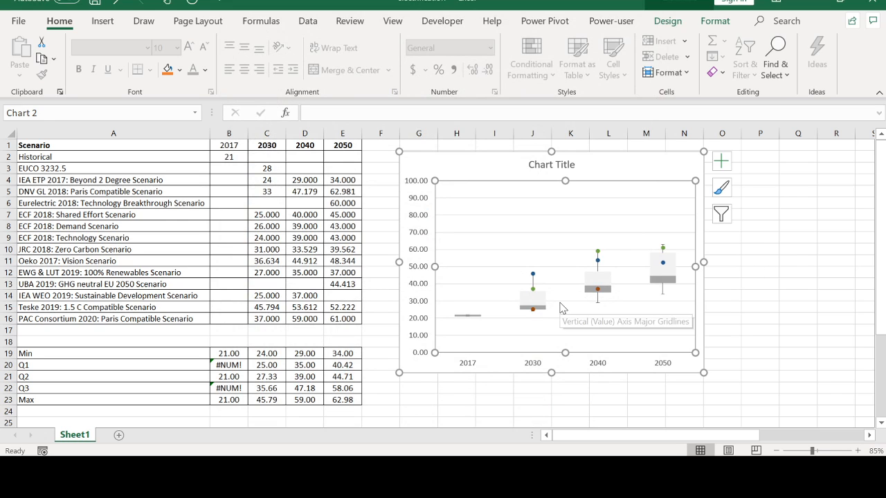
pyautogui.moveTo(542, 280)
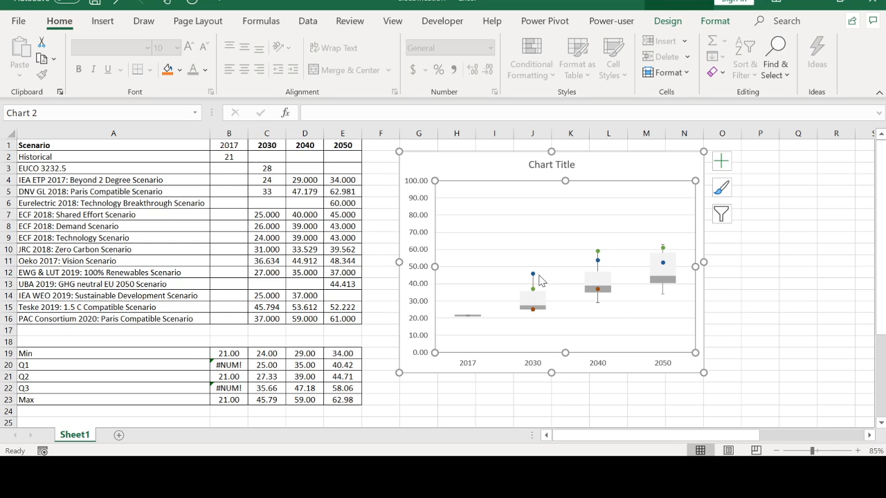
pyautogui.moveTo(547, 307)
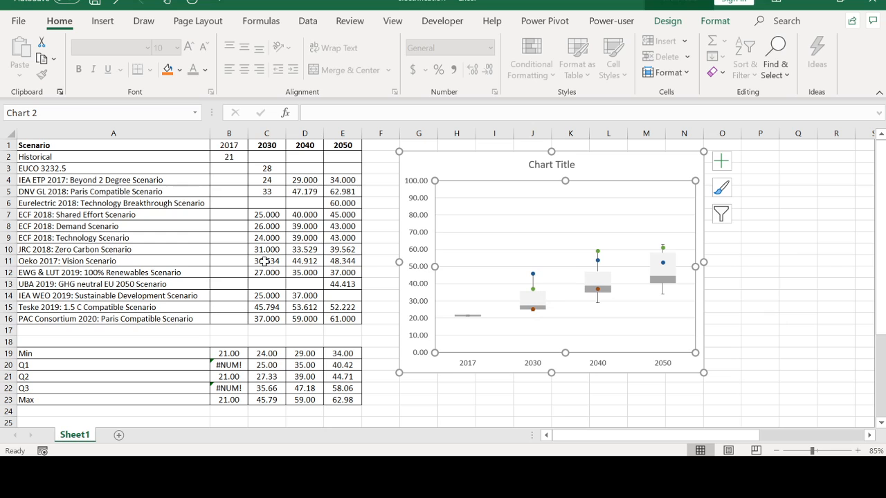
pyautogui.moveTo(134, 272)
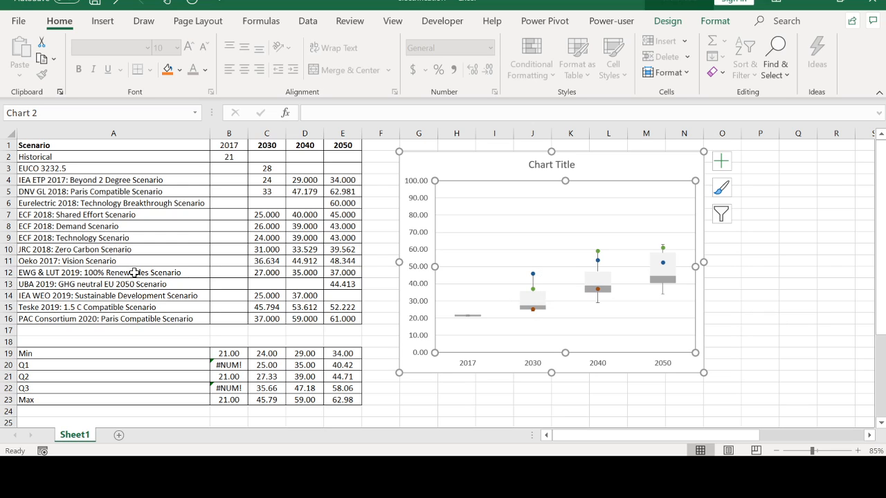
pyautogui.moveTo(262, 170)
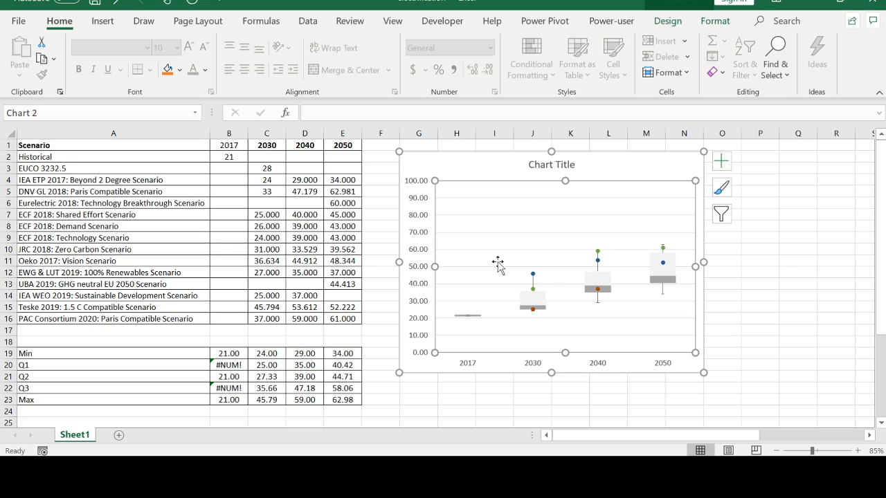
pyautogui.moveTo(542, 284)
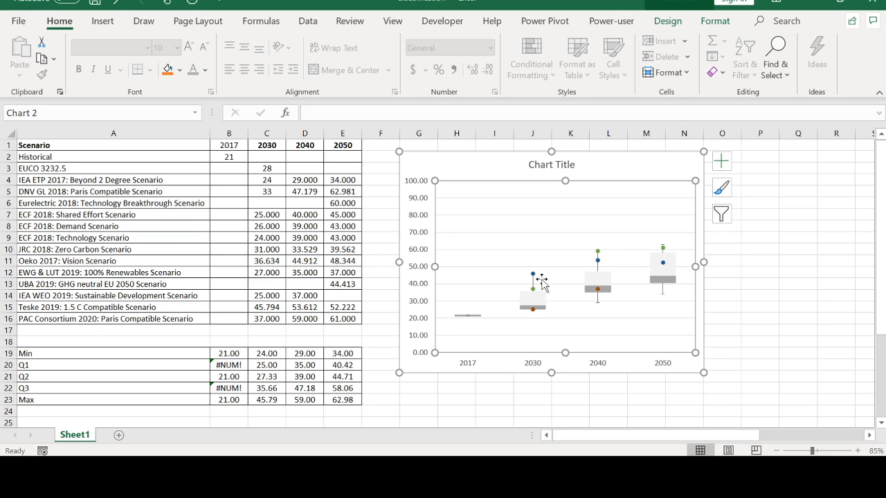
pyautogui.moveTo(536, 284)
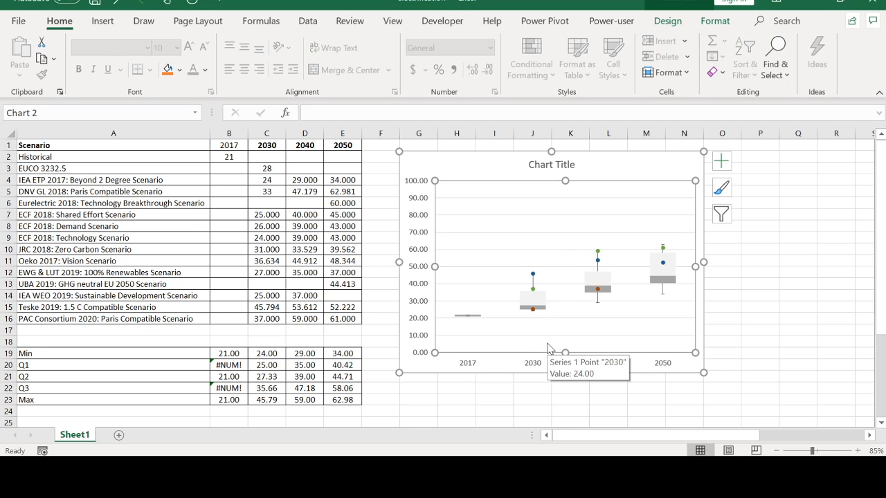
pyautogui.moveTo(736, 361)
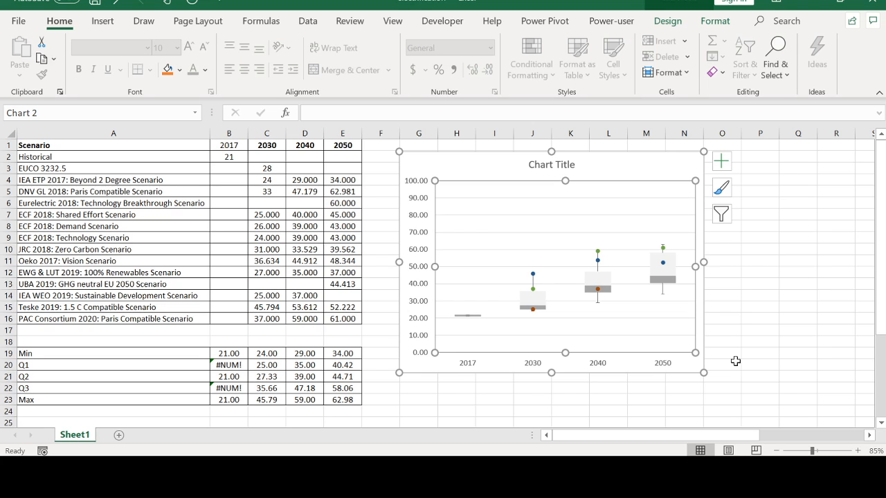
pyautogui.moveTo(745, 401)
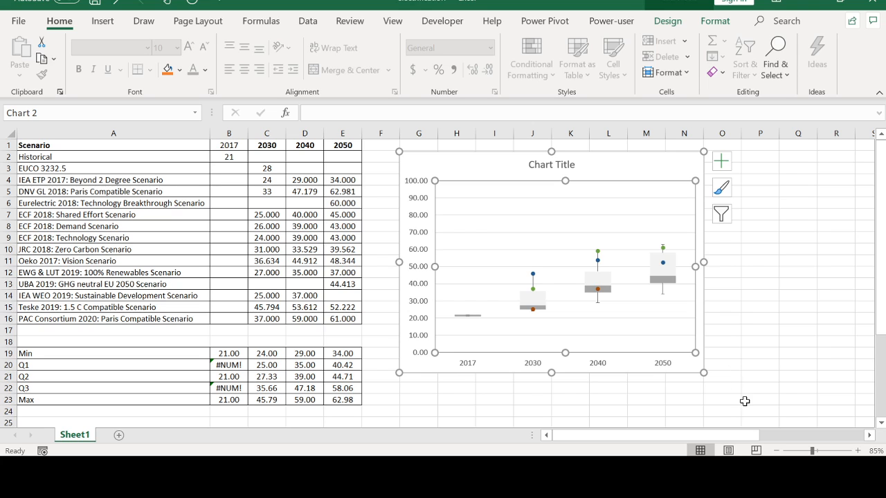